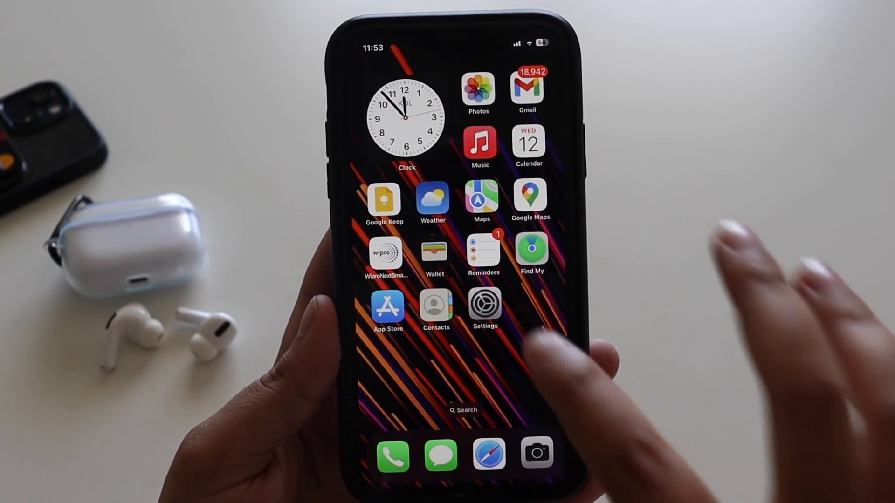
Navigate to General > Software Update to see iOS 16.5 reported as up to date.
scroll("right", 3)
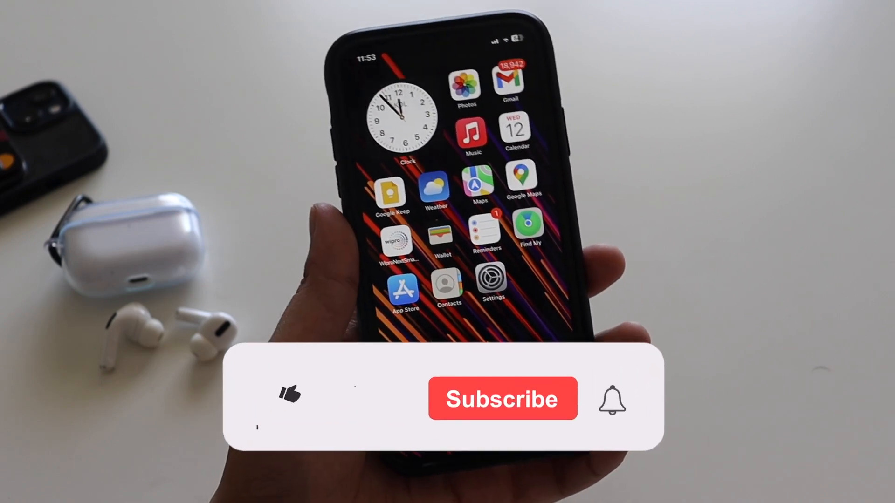
left_click(288, 395)
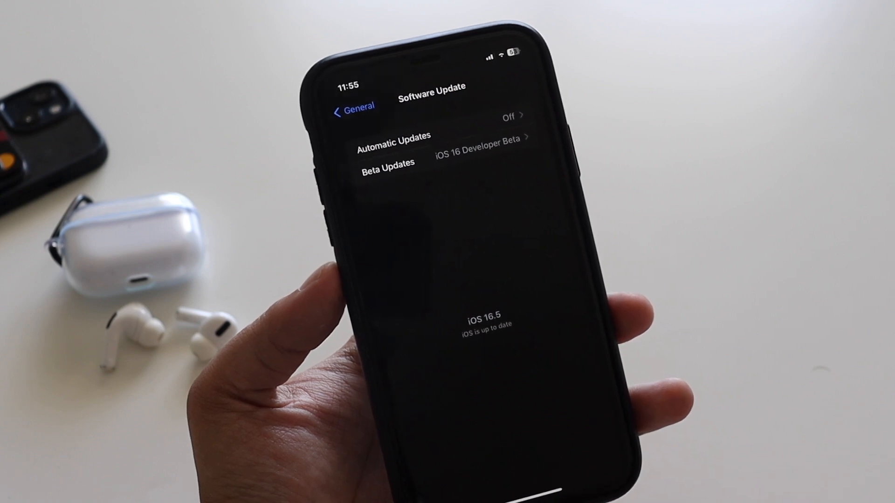
mouse_move(714, 297)
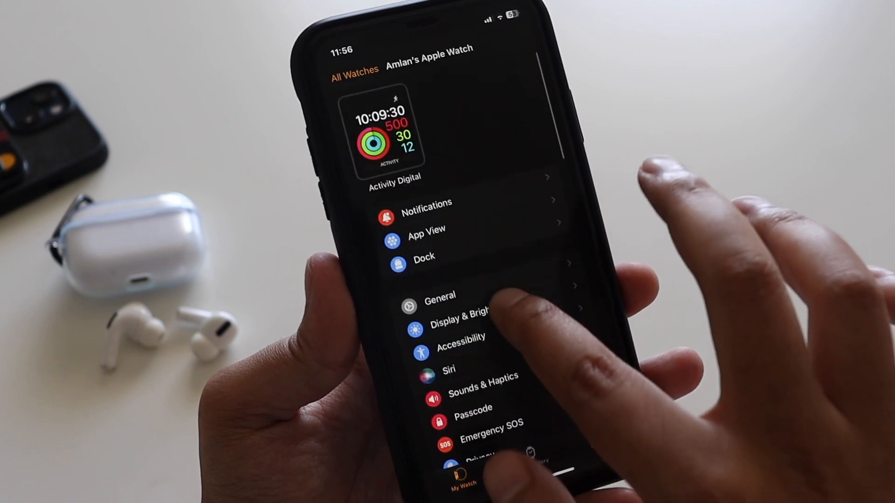
Open the Watch app's My Watch tab showing the paired watch face and settings categories.
left_click(441, 296)
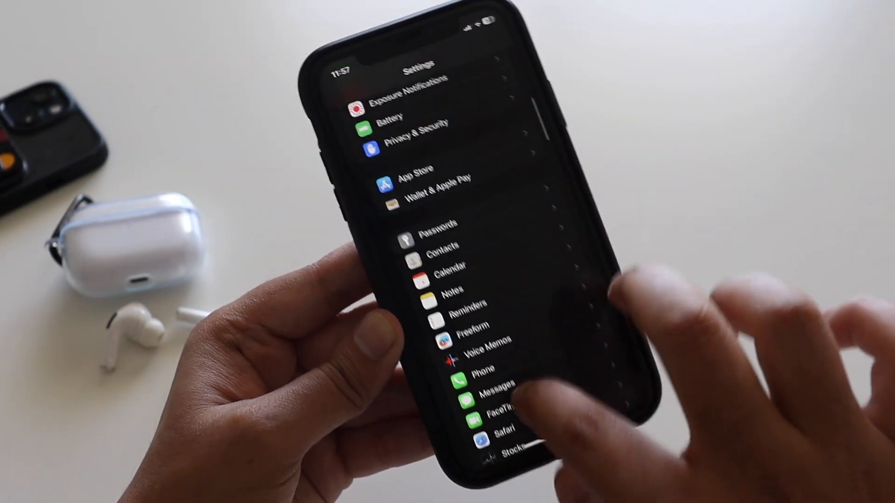
Scroll down the main Settings list past Passwords, Contacts and Messages.
scroll("down", 3)
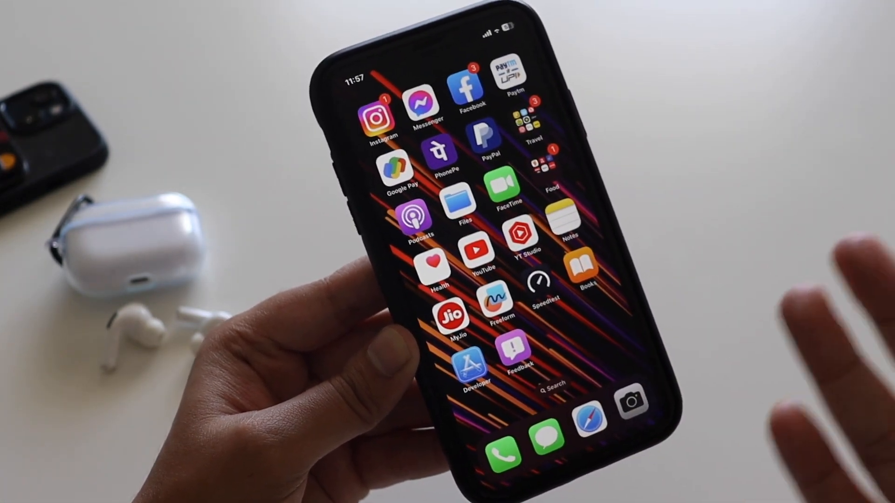
Swipe to the Home Screen page with Amazon Music, Spotify and Chrome.
scroll("left", 3)
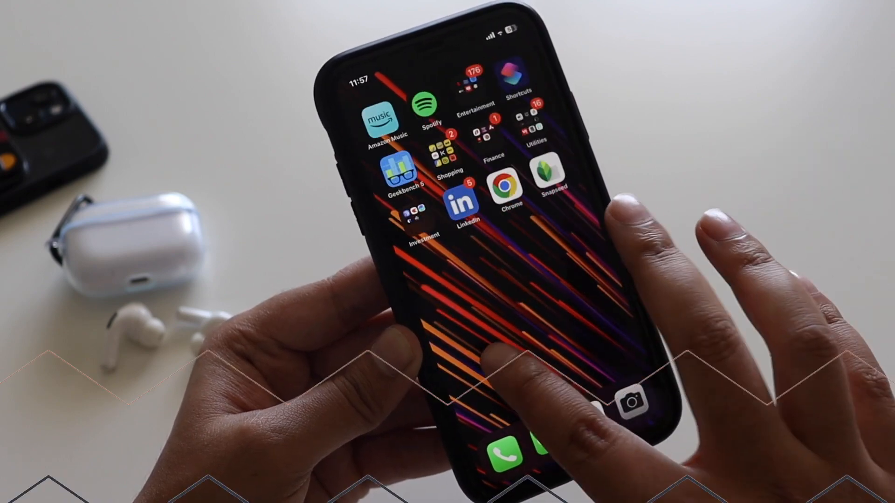
scroll("left", 3)
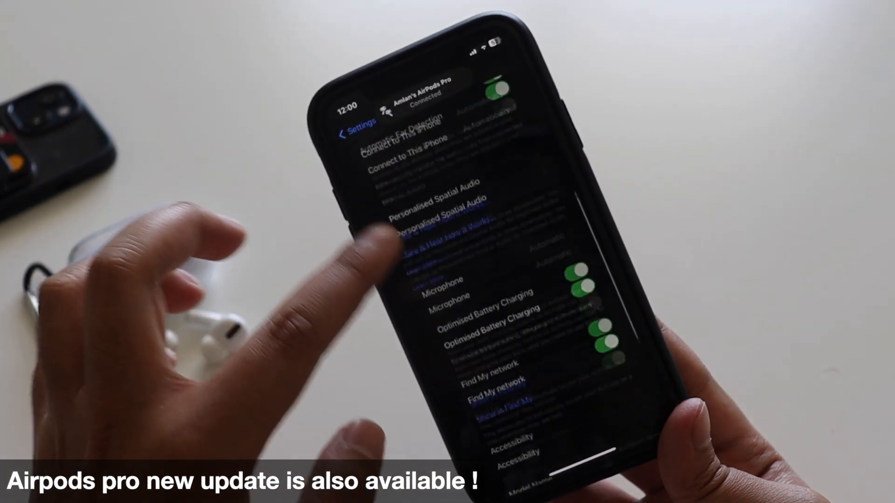
Scroll to About in AirPods Pro settings and open Version showing 5B59.
scroll("down", 3)
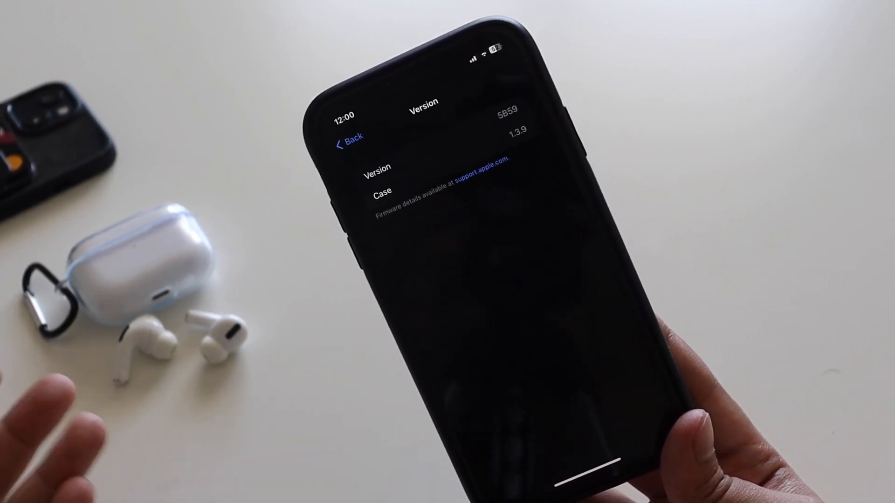
Go back from Version to the AirPods Pro page listing model A2084.
left_click(349, 137)
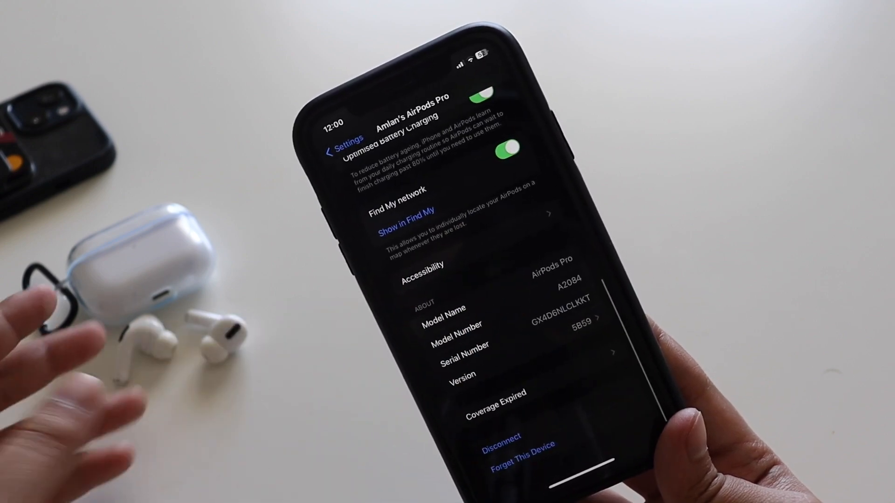